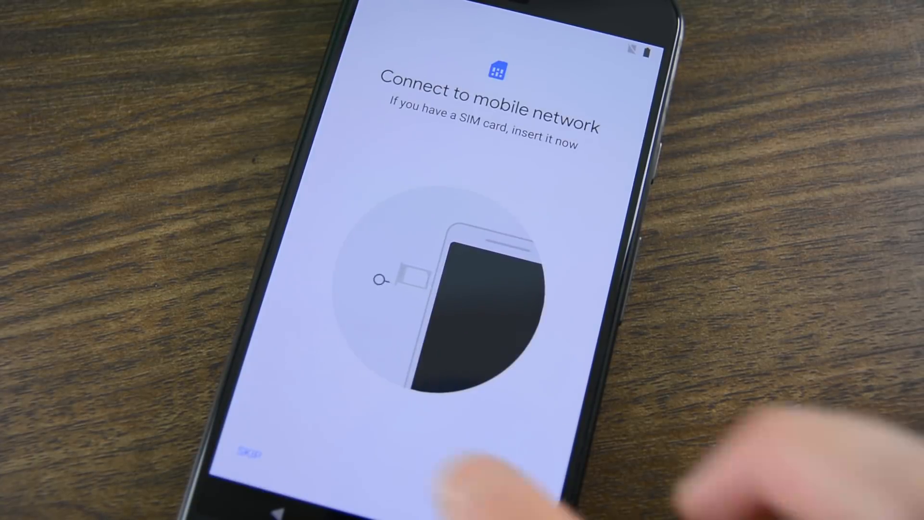
Skip the Connect to mobile network setup screen without a SIM card
{"action": "left_click", "coordinate": [236, 457]}
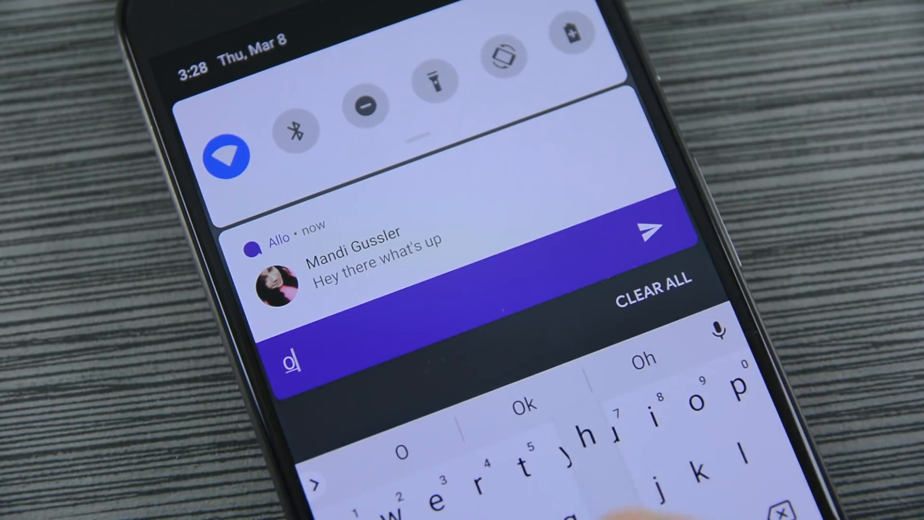
Reply 'Oh not' to the Allo message from its notification
{"action": "type", "text": "Oh not"}
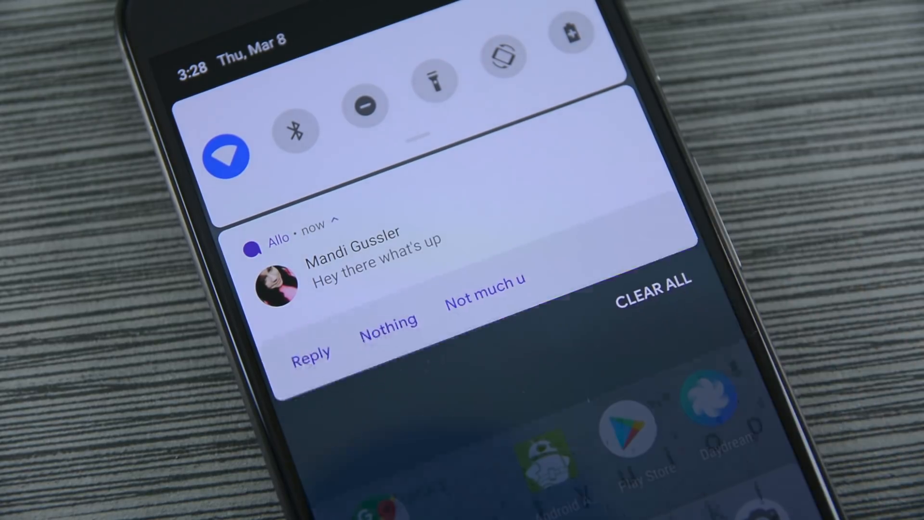
{"action": "left_click", "coordinate": [484, 290]}
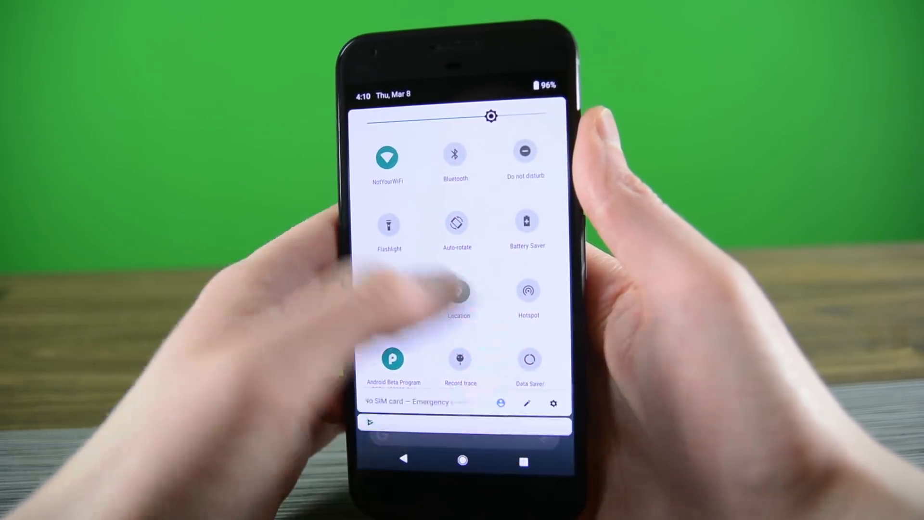
Toggle the Location tile, then change the ringer mode in the new volume panel
{"action": "left_click", "coordinate": [552, 404]}
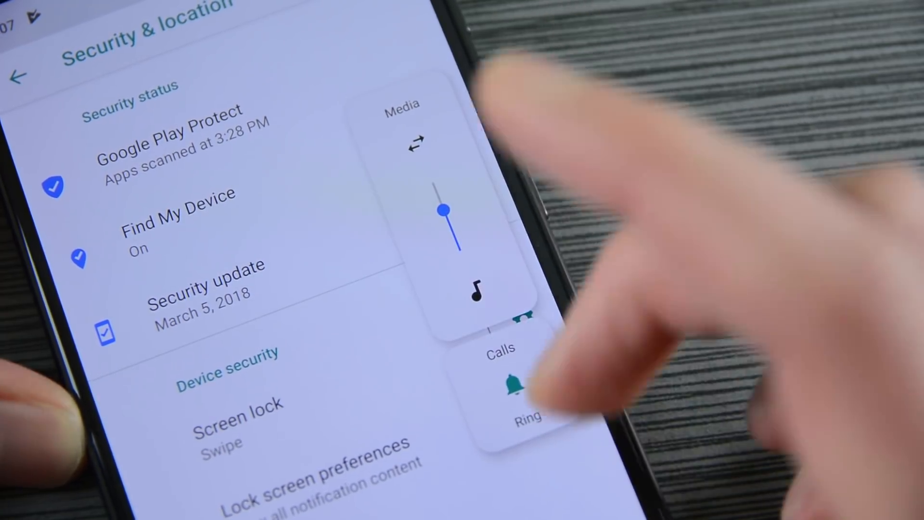
{"action": "left_click", "coordinate": [518, 380]}
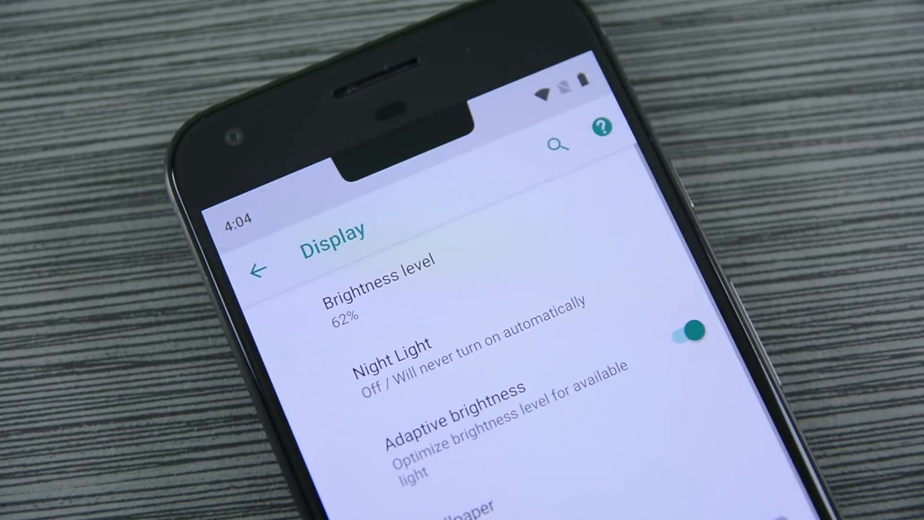
Scroll Display settings, then view the home screen with the notch cutout
{"action": "scroll", "scroll_direction": "down", "scroll_amount": 3}
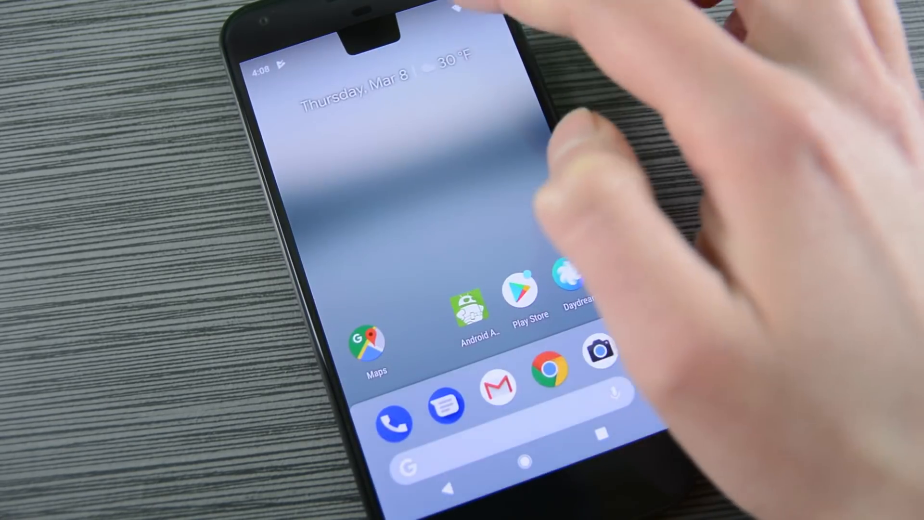
{"action": "left_click", "coordinate": [468, 307]}
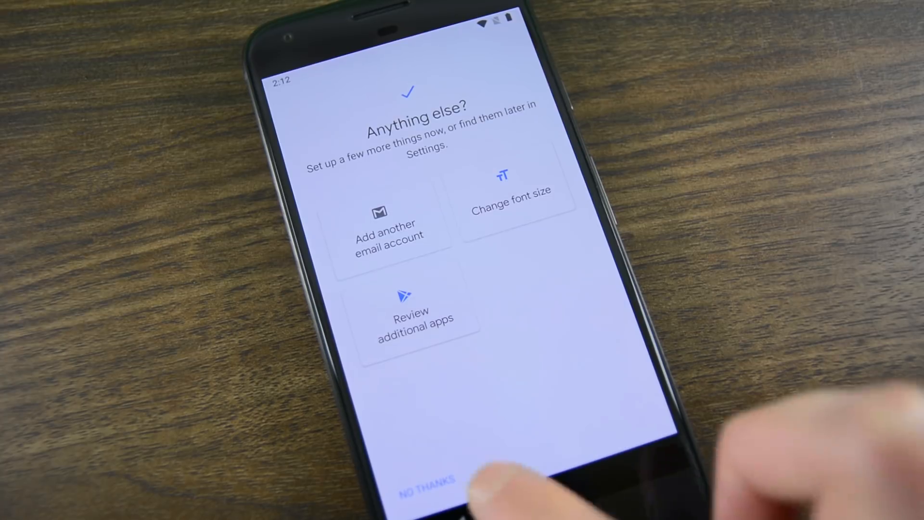
Decline extra options on 'Anything else?' and browse down the Settings list
{"action": "left_click", "coordinate": [425, 475]}
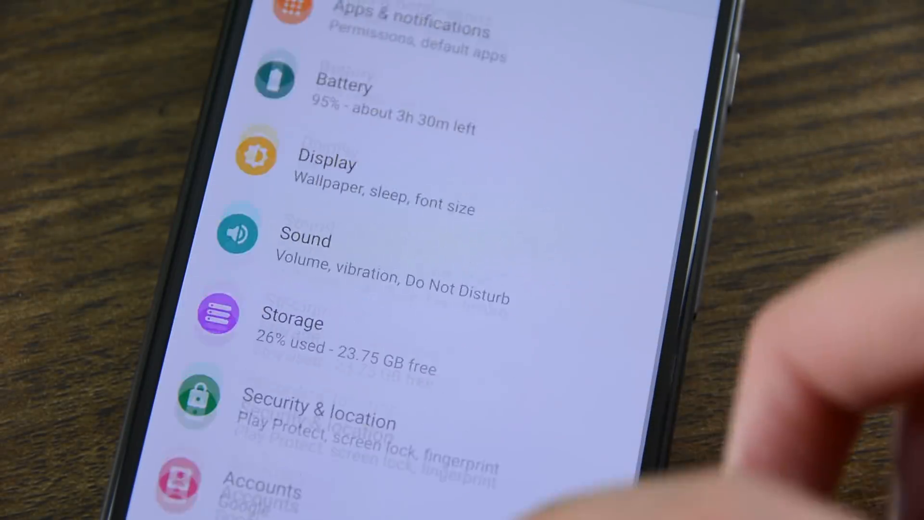
{"action": "scroll", "scroll_direction": "down", "scroll_amount": 3}
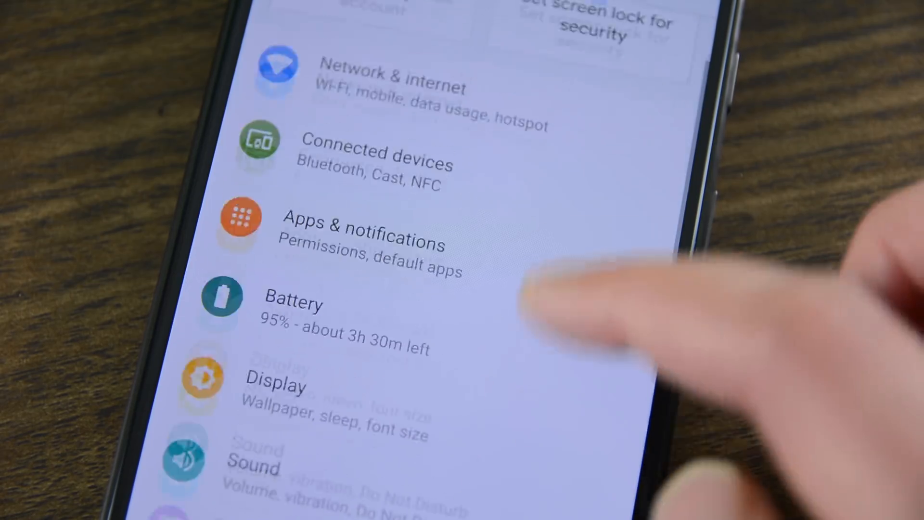
{"action": "scroll", "scroll_direction": "down", "scroll_amount": 3}
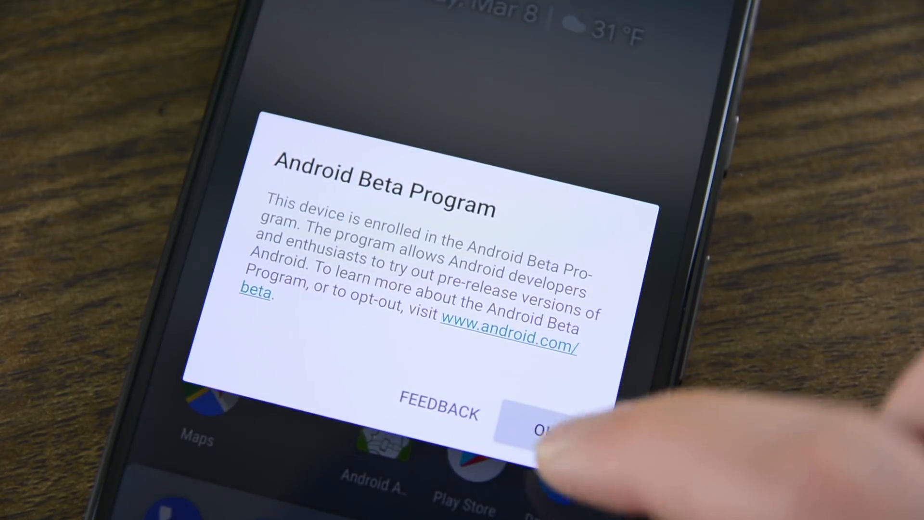
{"action": "left_click", "coordinate": [548, 418]}
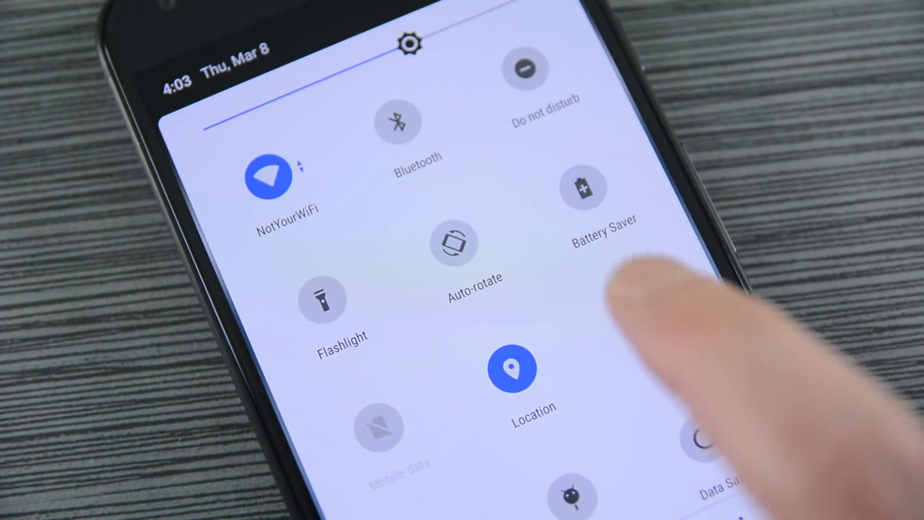
Toggle the Location tile in expanded Quick Settings and scroll on
{"action": "left_click", "coordinate": [512, 367]}
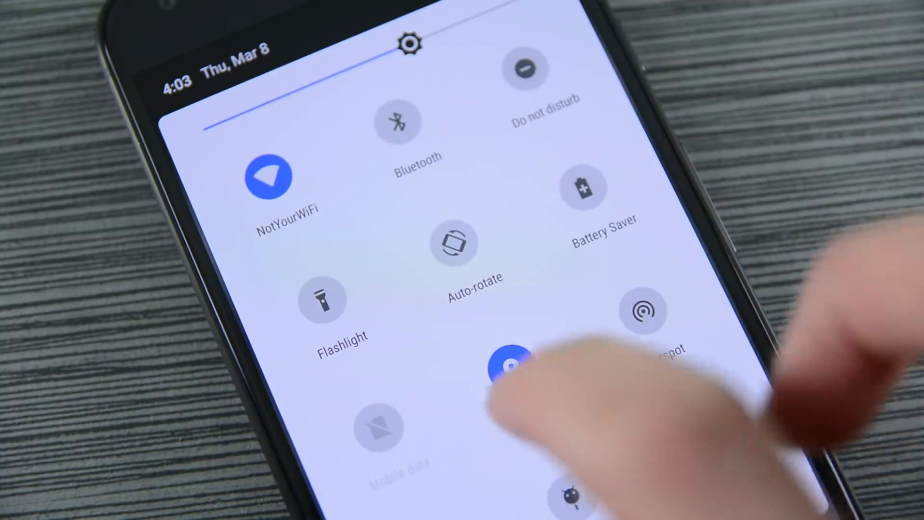
{"action": "scroll", "scroll_direction": "down", "scroll_amount": 3}
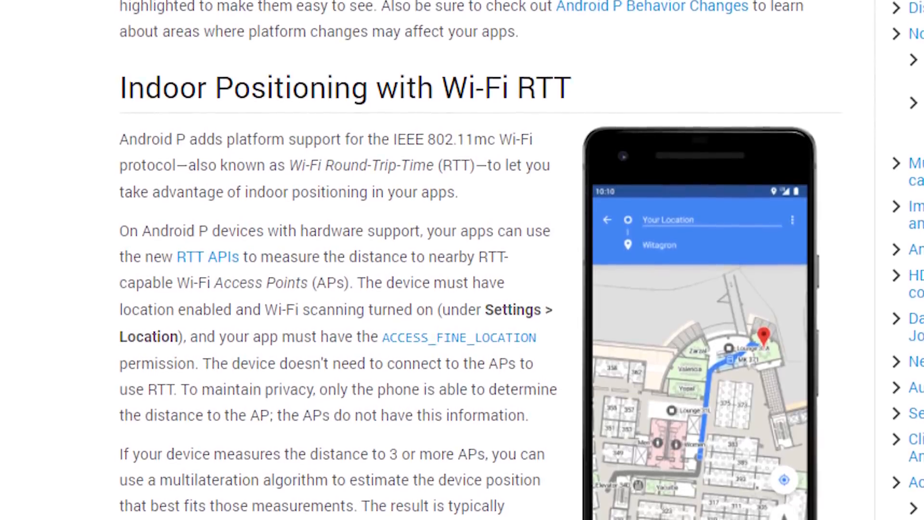
Scroll the Android P features page from Wi-Fi RTT down to ImageDecoder
{"action": "scroll", "scroll_direction": "down", "scroll_amount": 3}
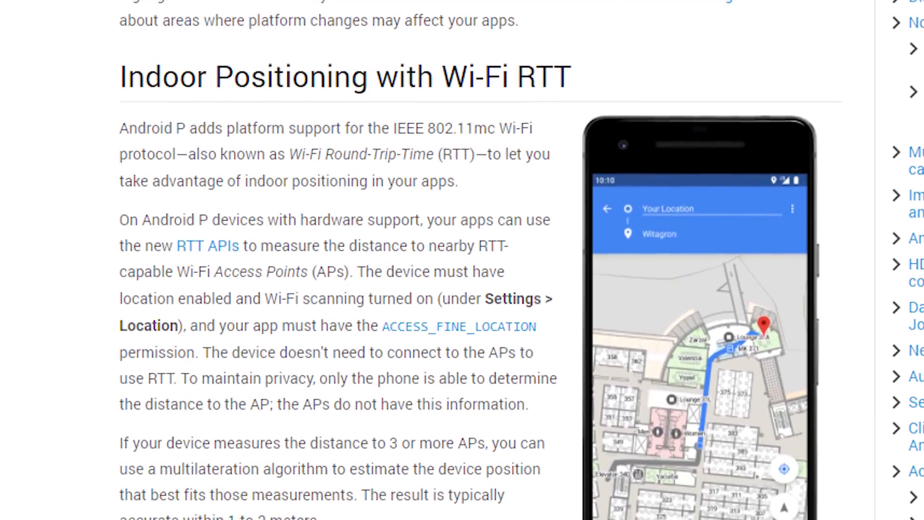
{"action": "scroll", "scroll_direction": "down", "scroll_amount": 3}
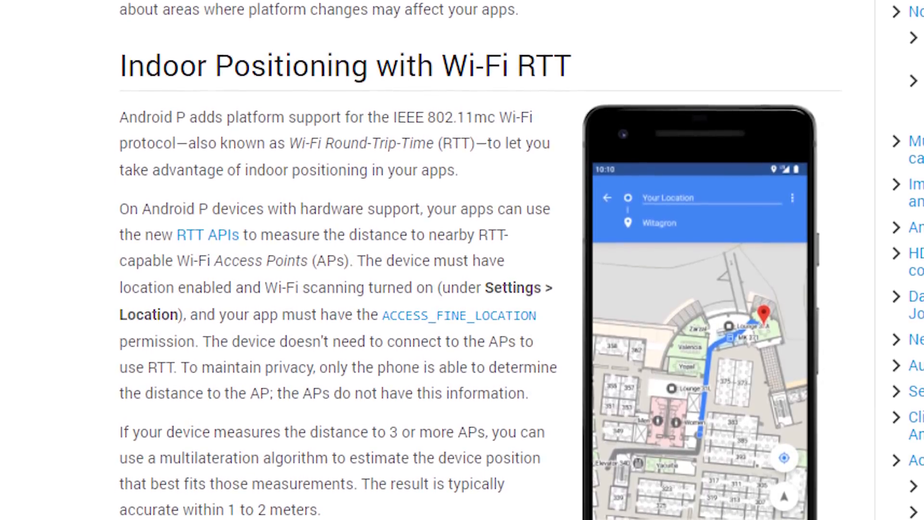
{"action": "scroll", "scroll_direction": "down", "scroll_amount": 3}
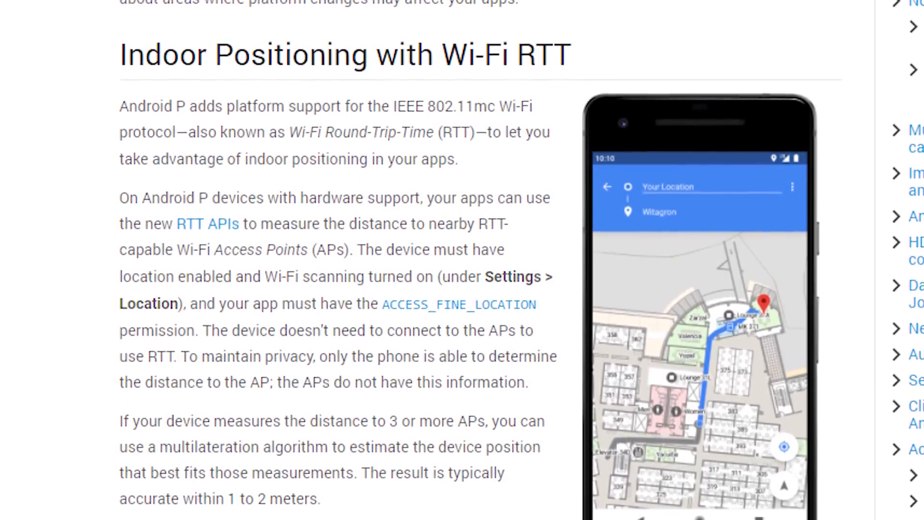
{"action": "scroll", "scroll_direction": "down", "scroll_amount": 3}
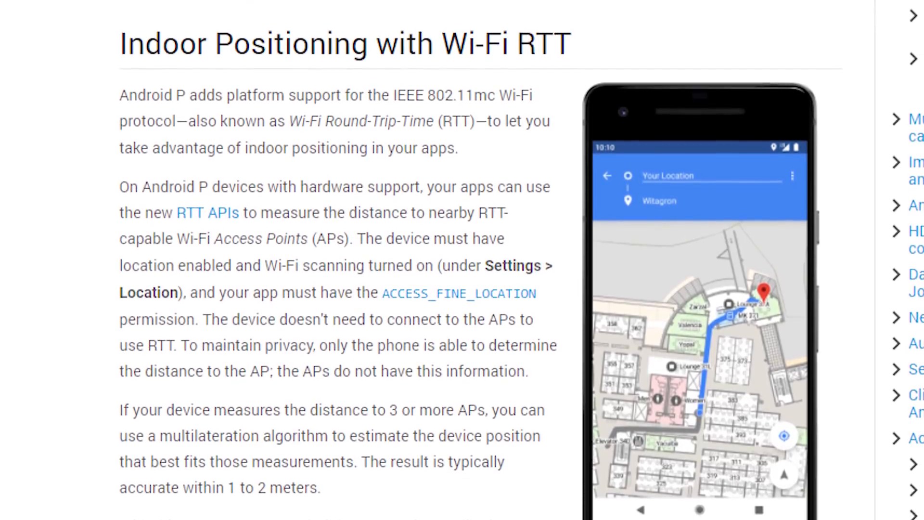
{"action": "scroll", "scroll_direction": "down", "scroll_amount": 3}
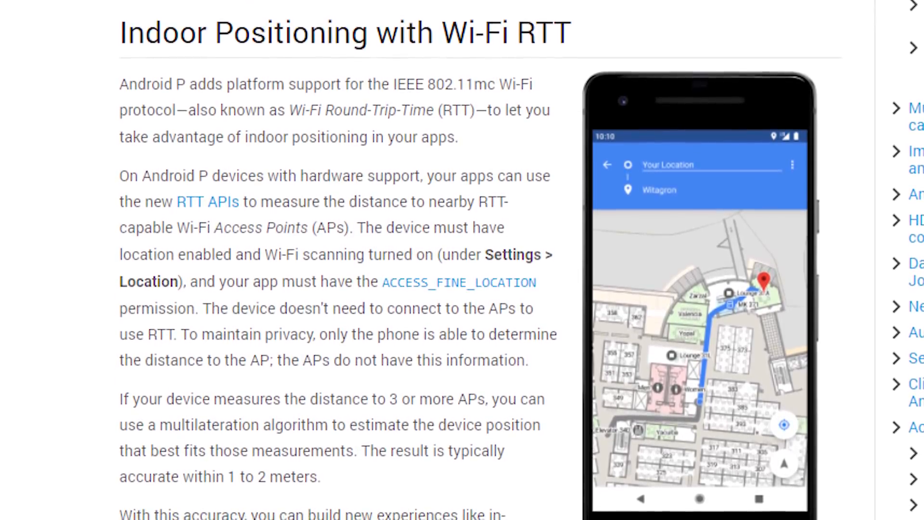
{"action": "scroll", "scroll_direction": "down", "scroll_amount": 3}
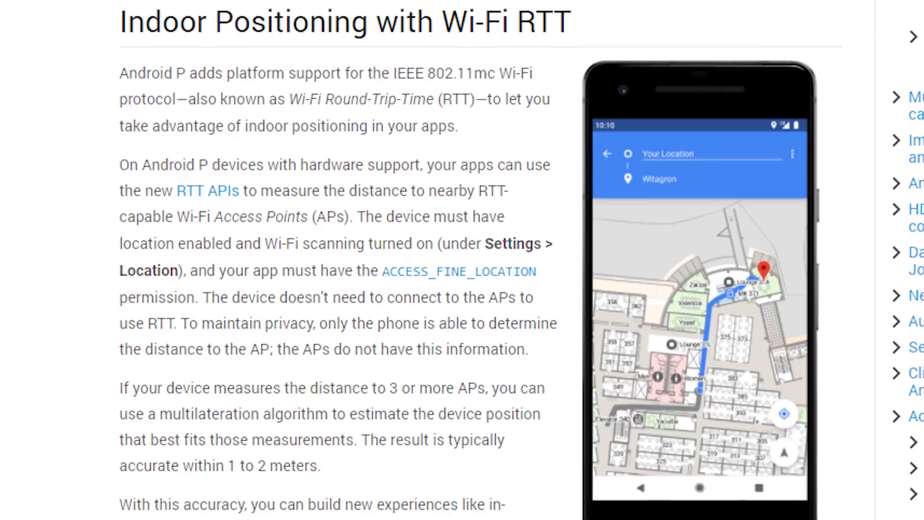
{"action": "scroll", "scroll_direction": "down", "scroll_amount": 3}
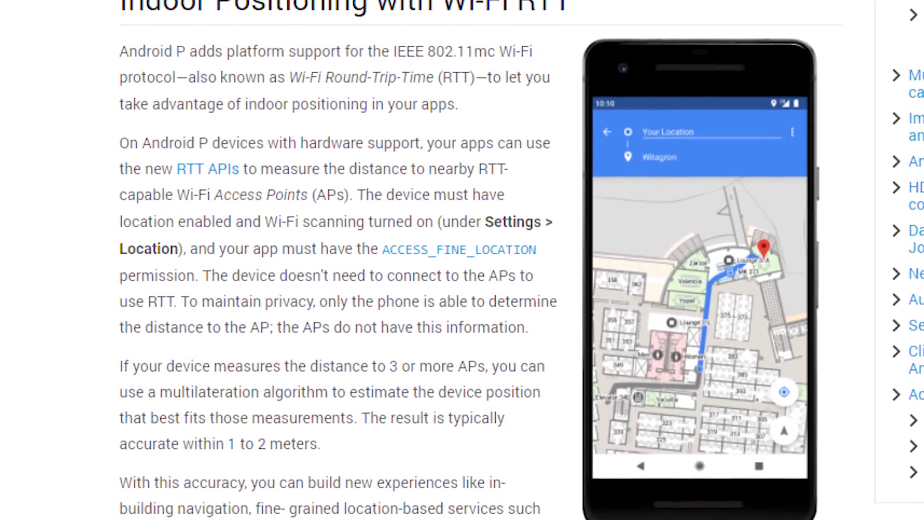
{"action": "scroll", "scroll_direction": "down", "scroll_amount": 3}
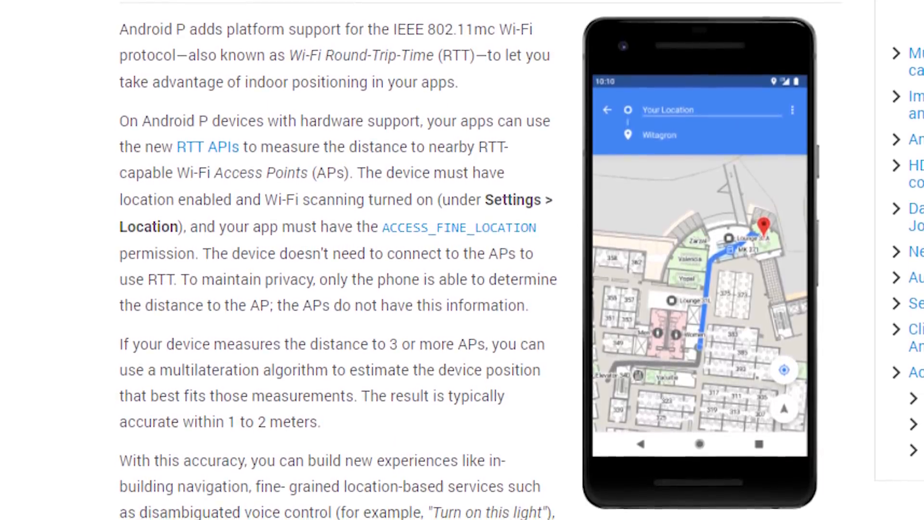
{"action": "scroll", "scroll_direction": "down", "scroll_amount": 3}
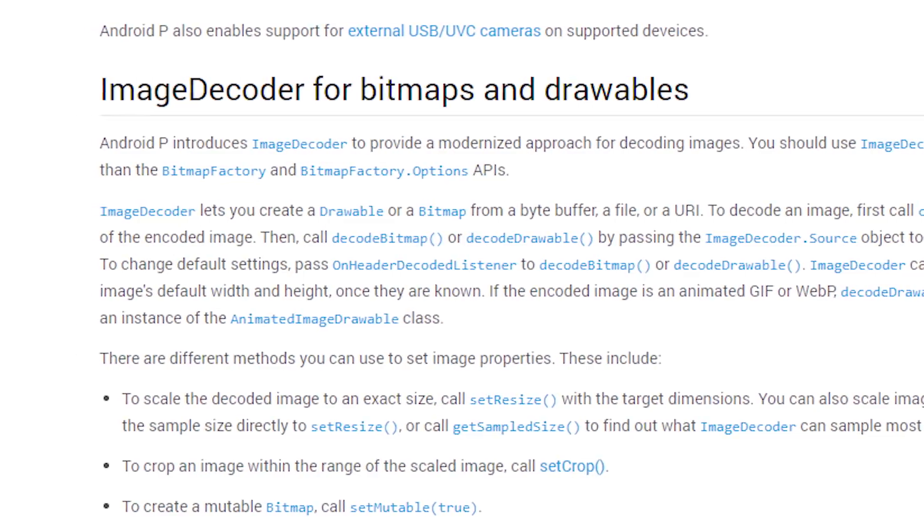
Scroll down through Security enhancements and Client-side backup encryption to Accessibility
{"action": "scroll", "scroll_direction": "down", "scroll_amount": 3}
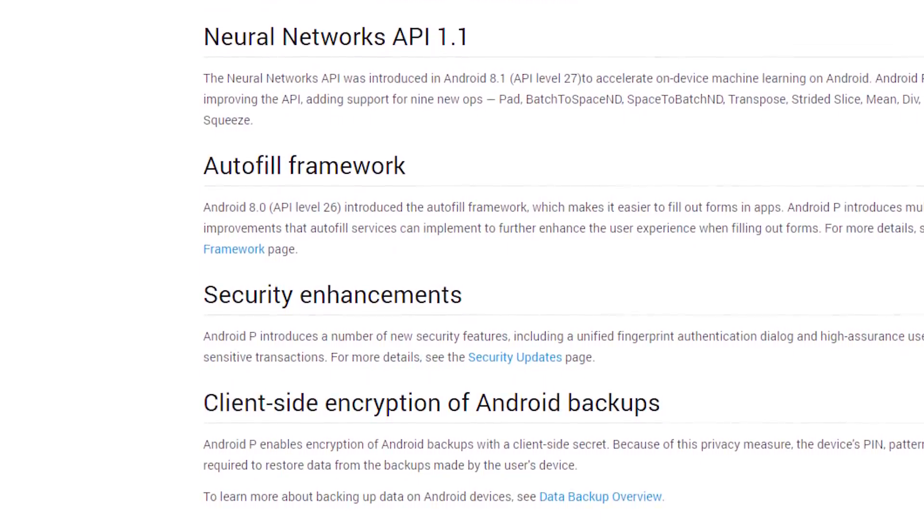
{"action": "scroll", "scroll_direction": "down", "scroll_amount": 3}
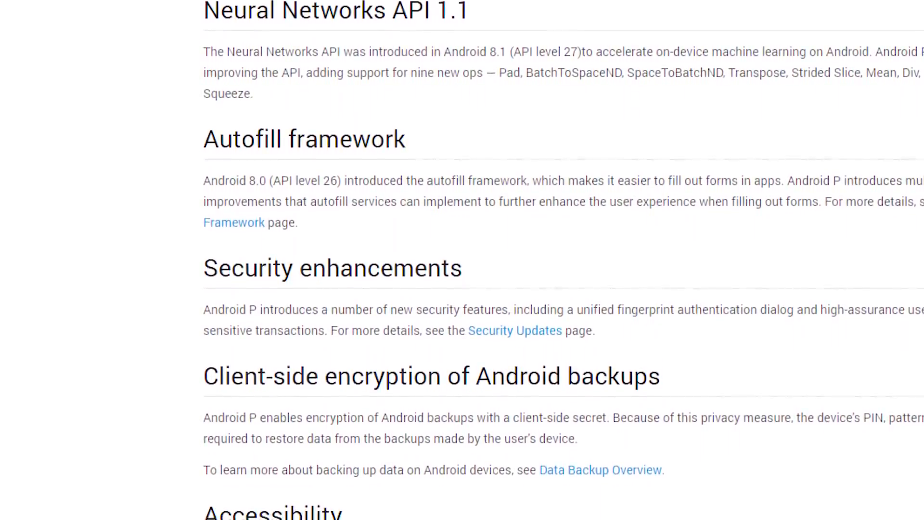
{"action": "scroll", "scroll_direction": "down", "scroll_amount": 3}
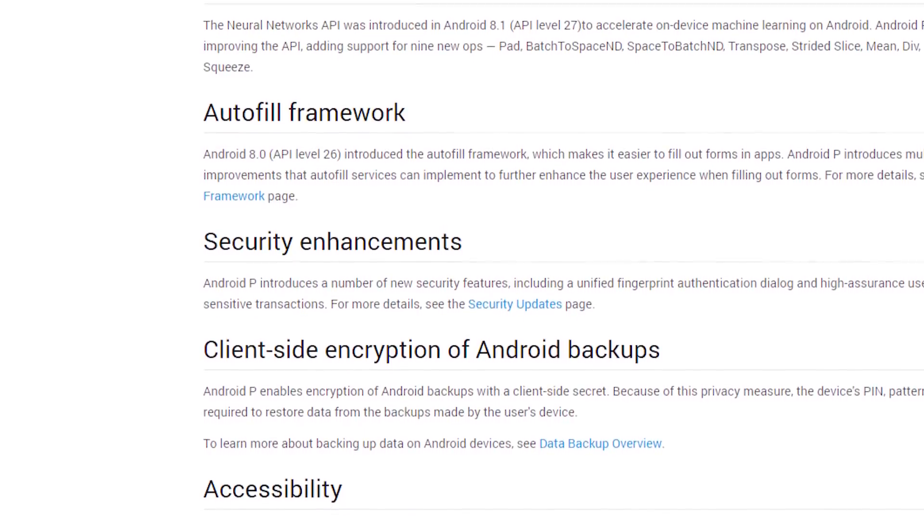
{"action": "scroll", "scroll_direction": "down", "scroll_amount": 3}
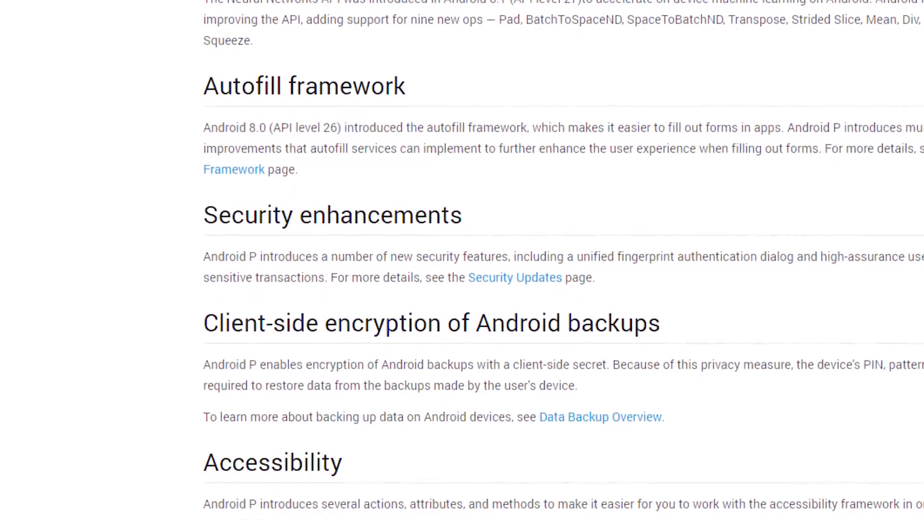
{"action": "scroll", "scroll_direction": "down", "scroll_amount": 3}
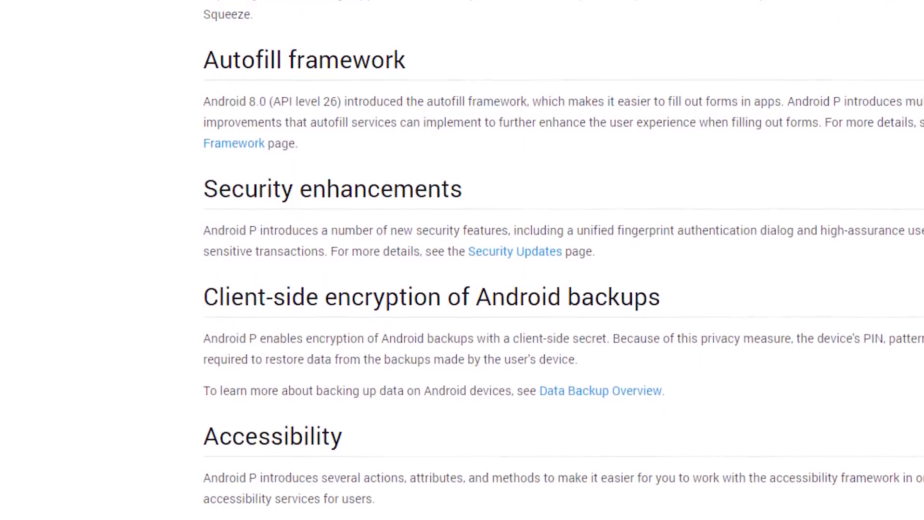